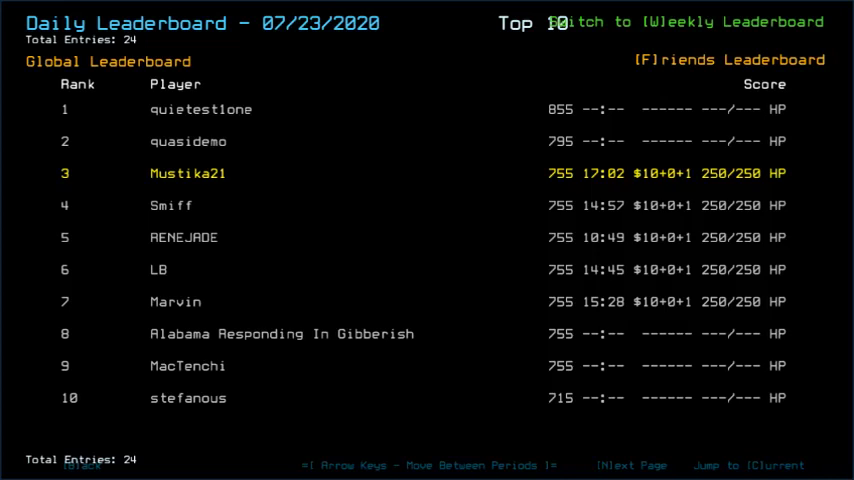
Leave the leaderboard to enter the daily mission and bring up Options.
{"action": "left_click", "coordinate": [728, 59]}
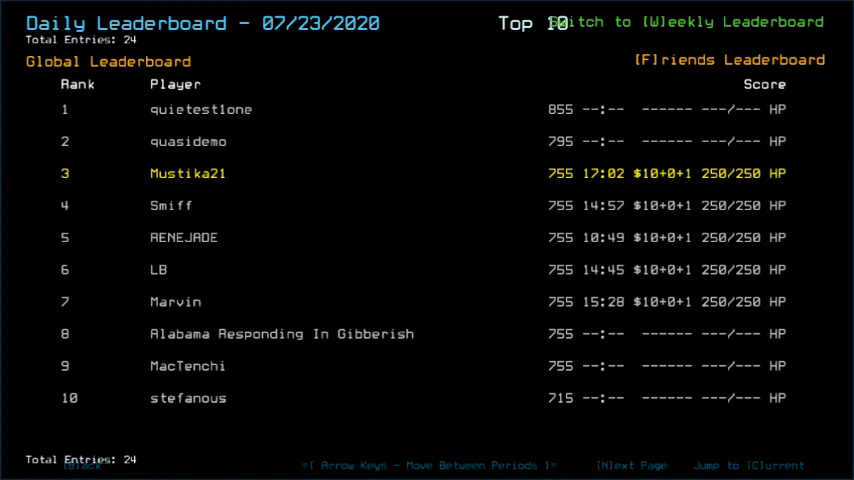
{"action": "left_click", "coordinate": [710, 59]}
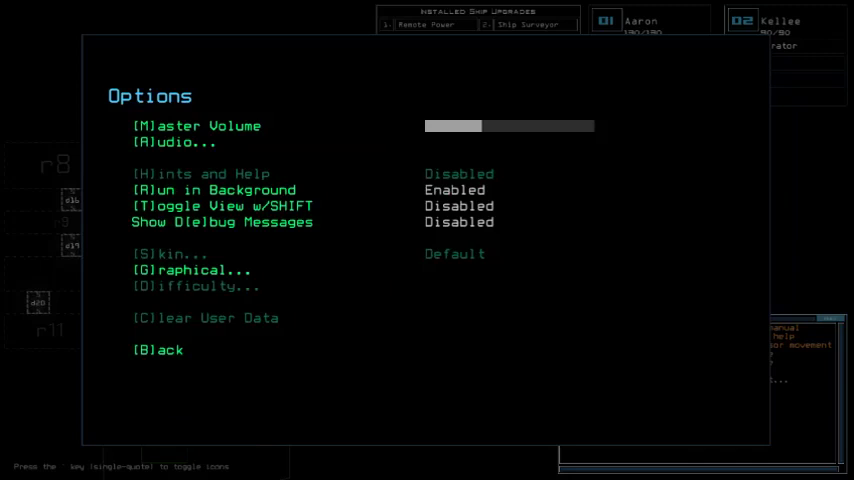
Close Options with Back and run the 'status' command in the console.
{"action": "left_click", "coordinate": [157, 349]}
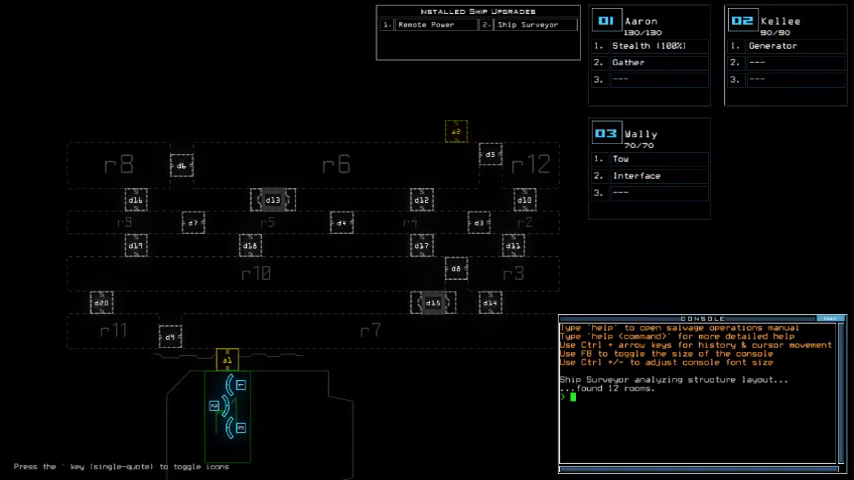
{"action": "type", "text": "status"}
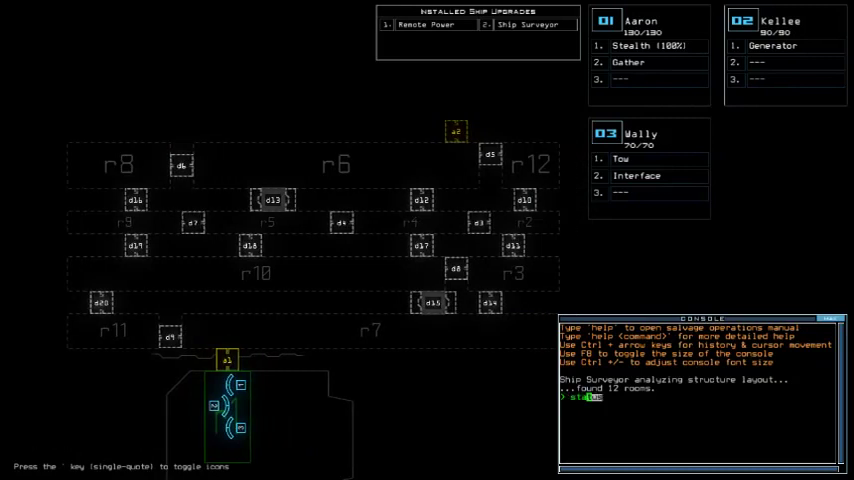
{"action": "key", "text": "Return"}
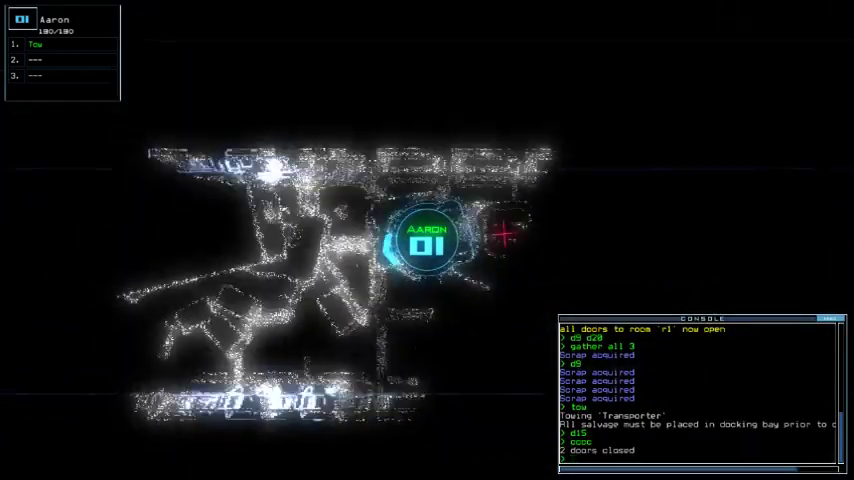
Press Escape after the drones return to the docking airlock.
{"action": "key", "text": "Escape"}
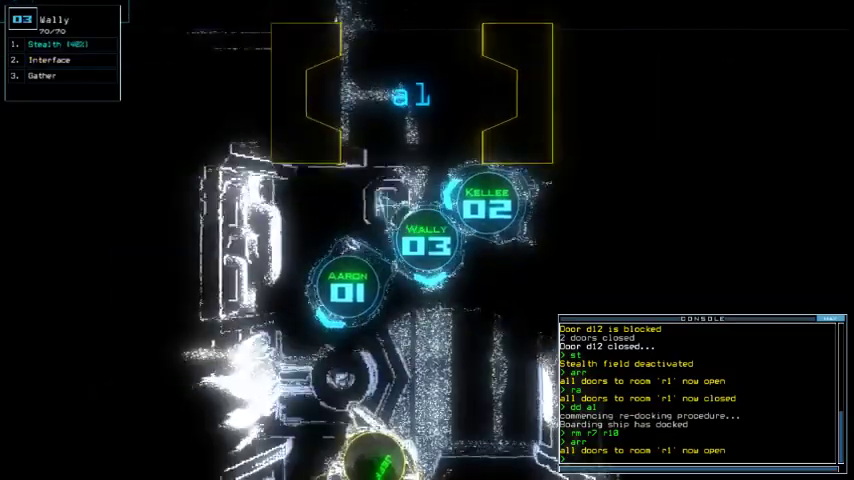
Click in the game view while Wally is stealthed near doors d7 and d13.
{"action": "left_click", "coordinate": [489, 207]}
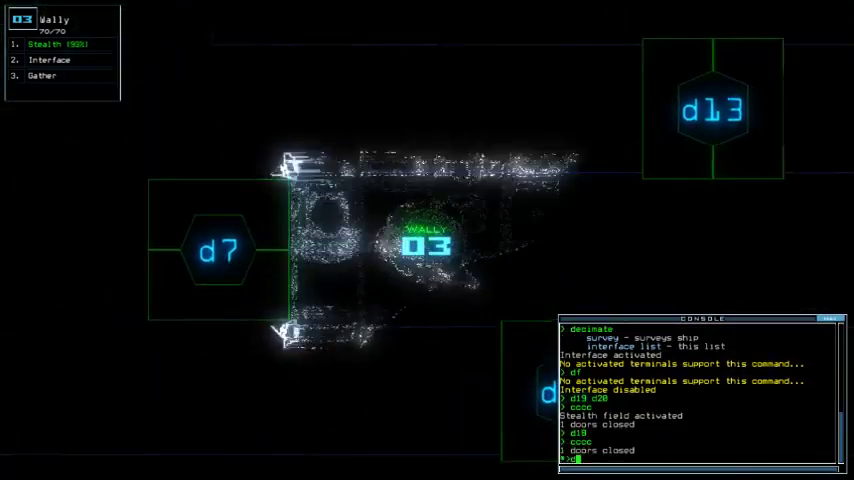
{"action": "type", "text": "d7"}
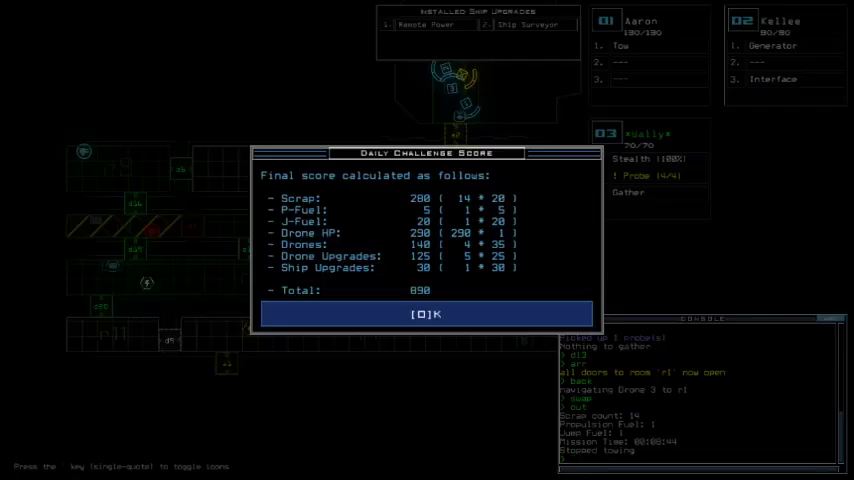
Accept the Daily Challenge Score of 890 to load the daily leaderboard.
{"action": "left_click", "coordinate": [427, 314]}
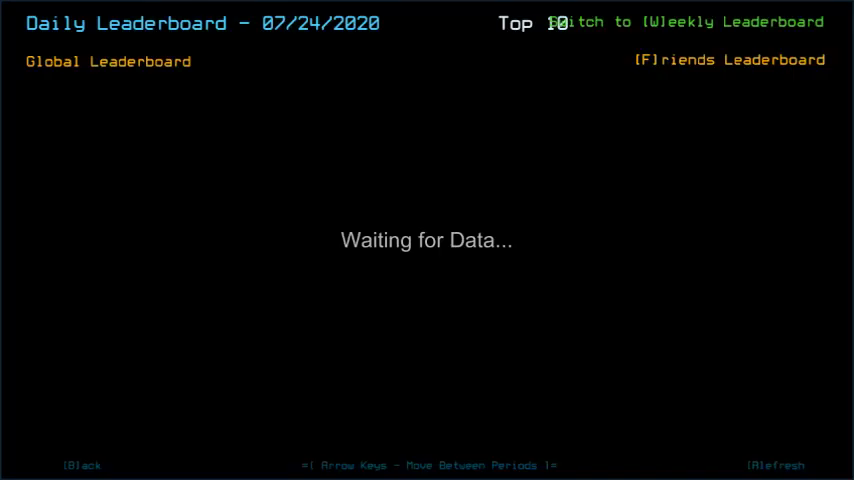